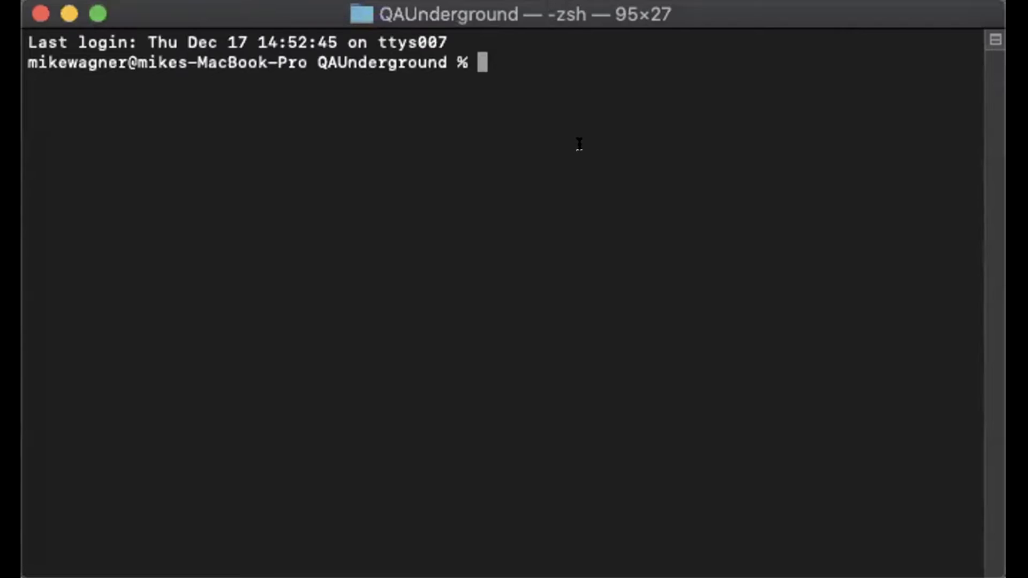
pyautogui.moveTo(851, 281)
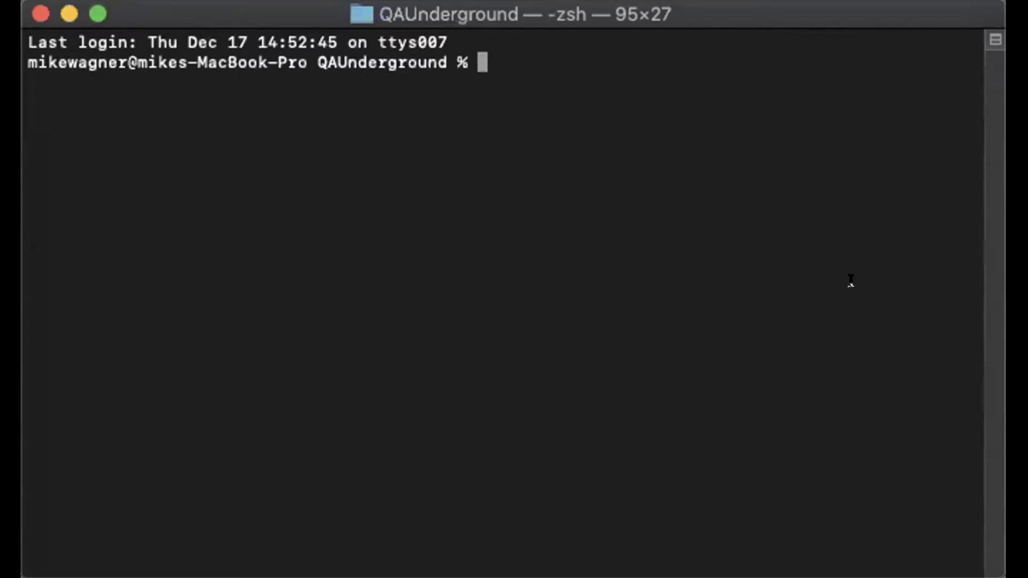
pyautogui.write('git clone')
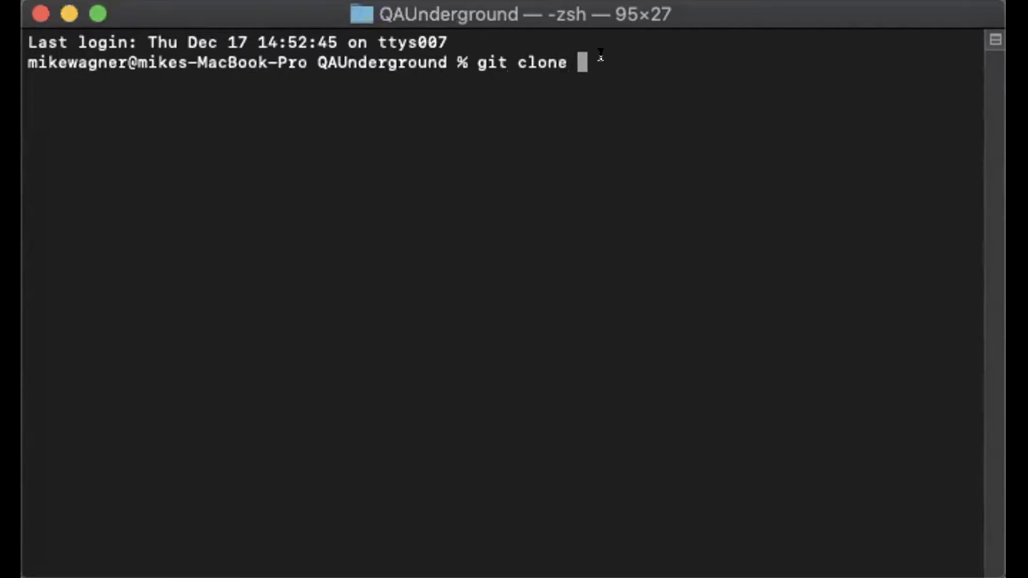
pyautogui.write('https://github.com/codepath/intro_android_demo.git')
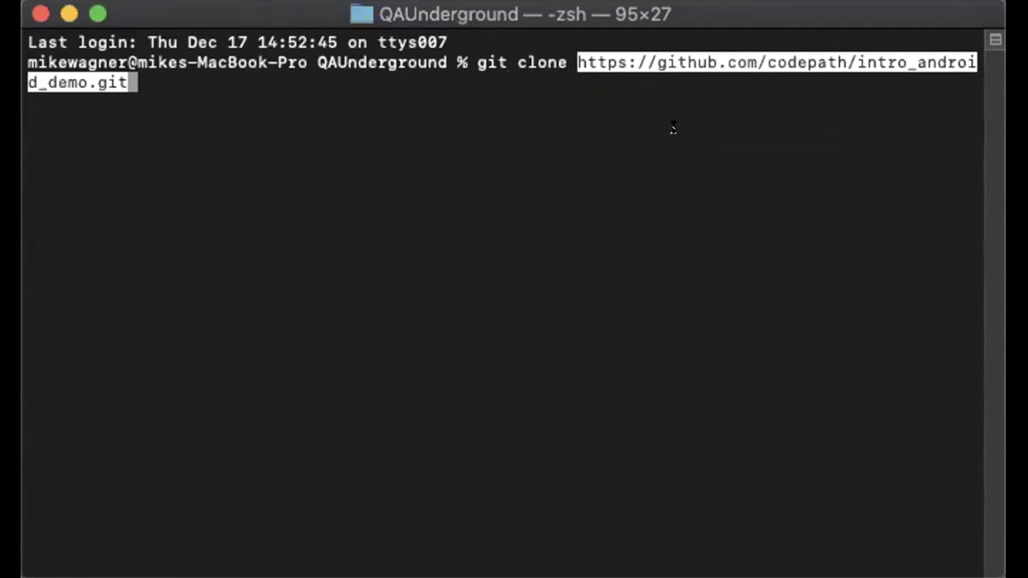
pyautogui.press('enter')
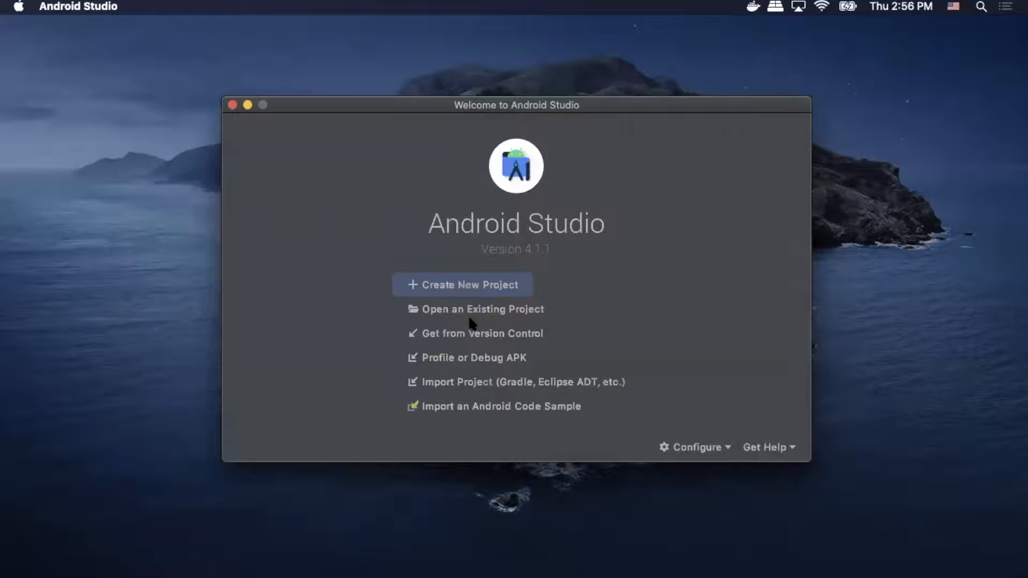
# - Open the cloned intro_android_demo folder as an existing project from the Welcome screen
pyautogui.click(483, 309)
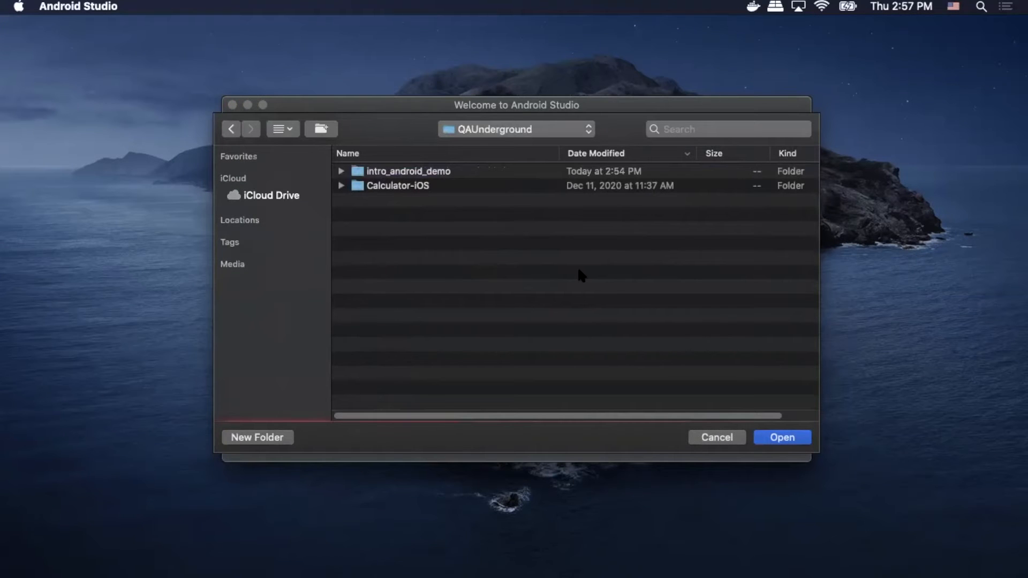
pyautogui.click(408, 171)
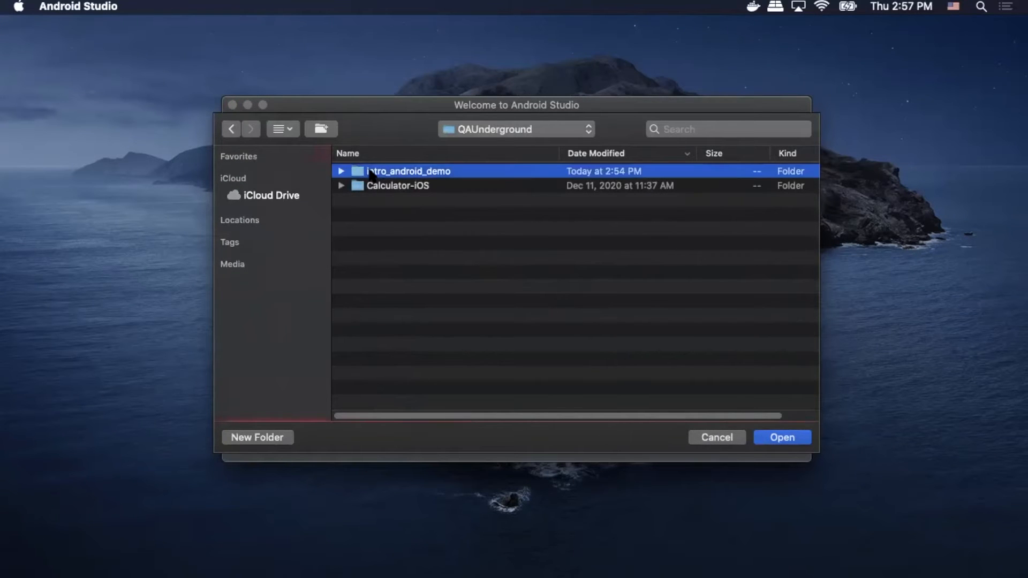
pyautogui.click(717, 437)
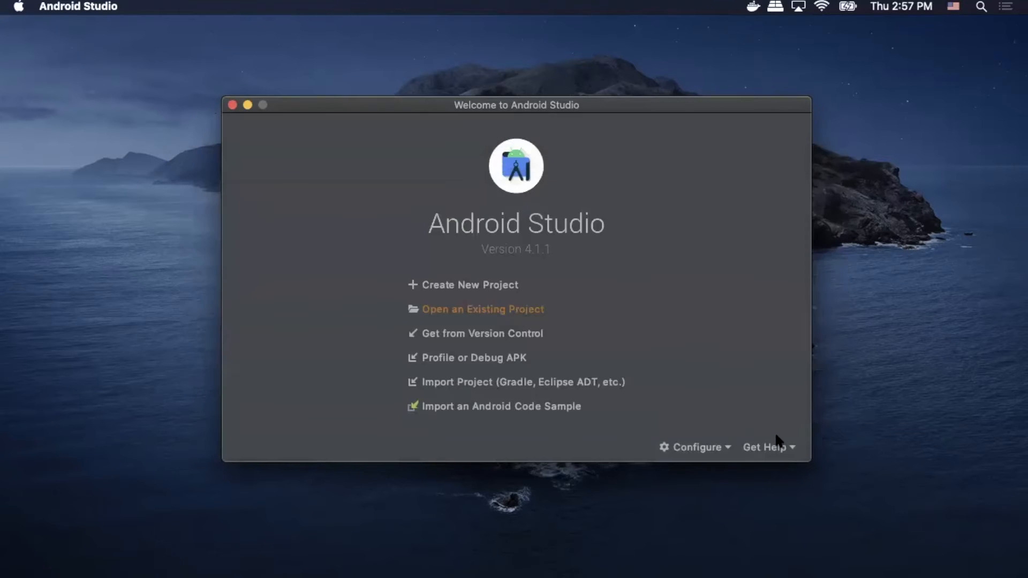
pyautogui.click(482, 309)
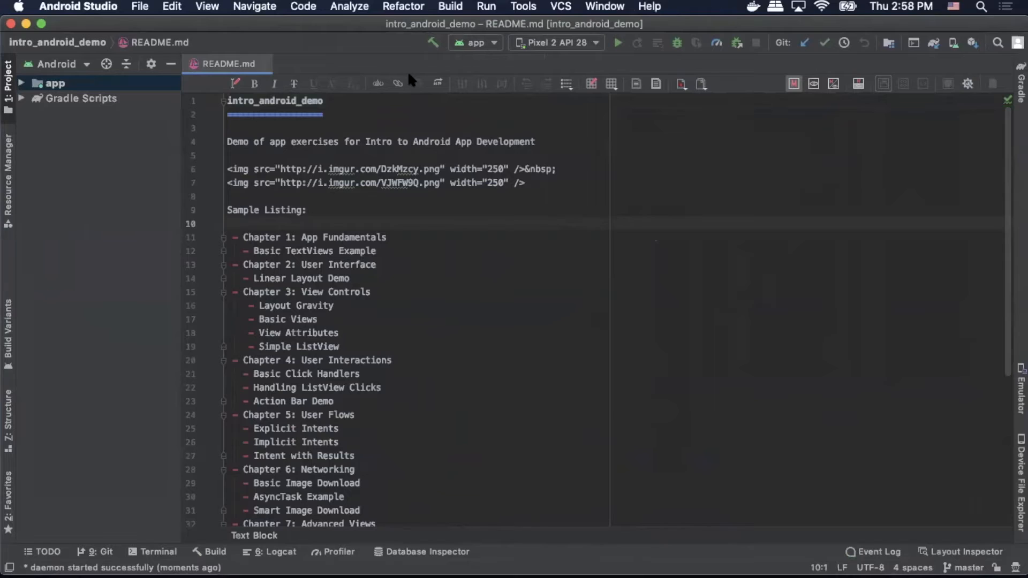
pyautogui.moveTo(346, 30)
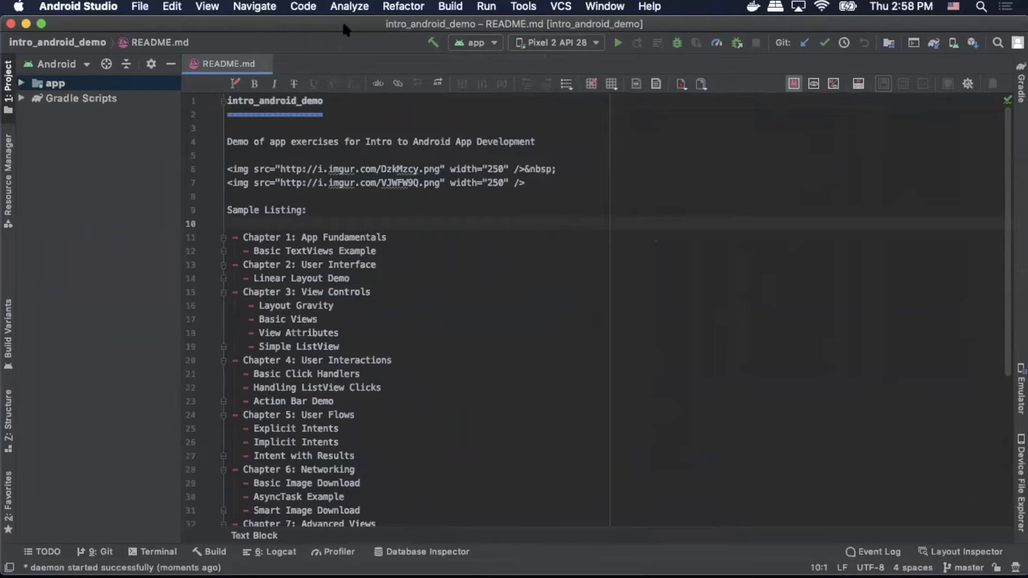
pyautogui.moveTo(417, 6)
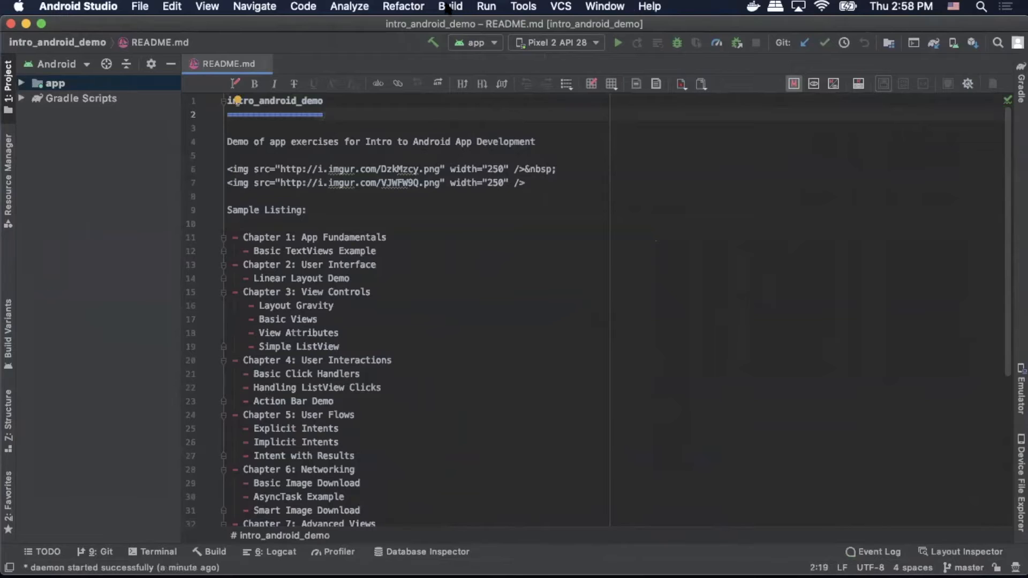
# - After the Gradle build finishes, expand the app module and run the app on the emulator
pyautogui.click(449, 6)
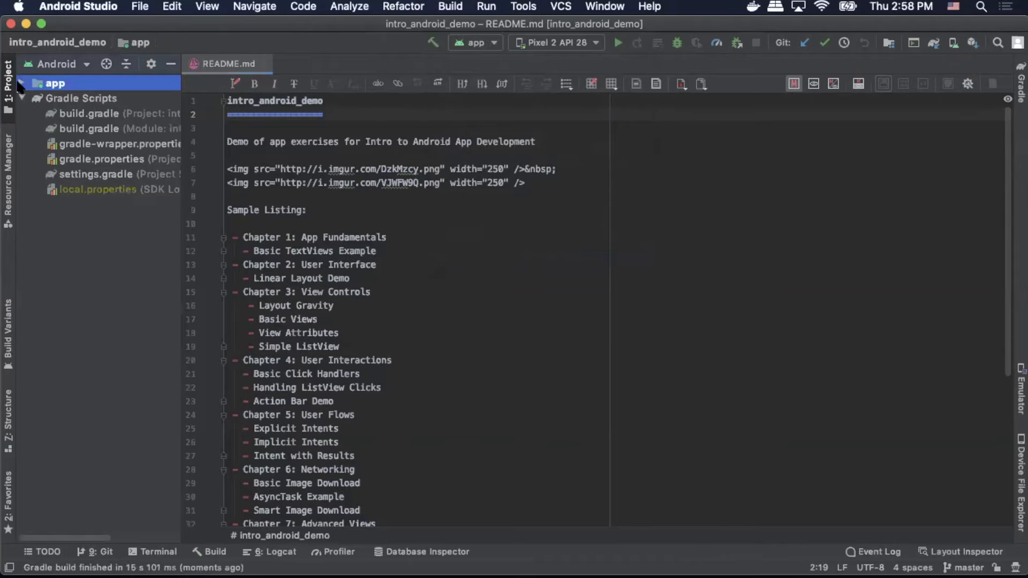
pyautogui.click(21, 82)
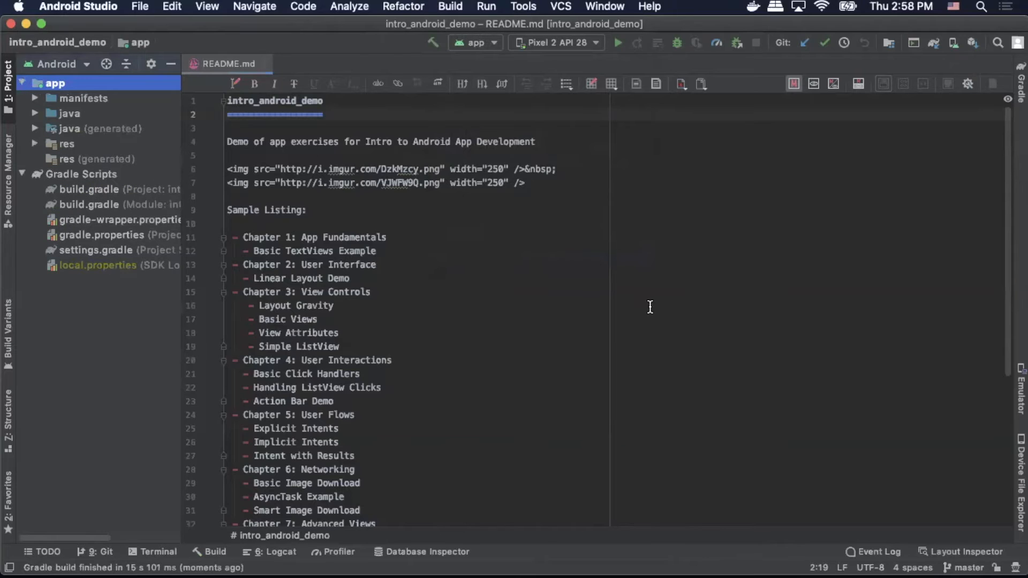
pyautogui.moveTo(179, 320)
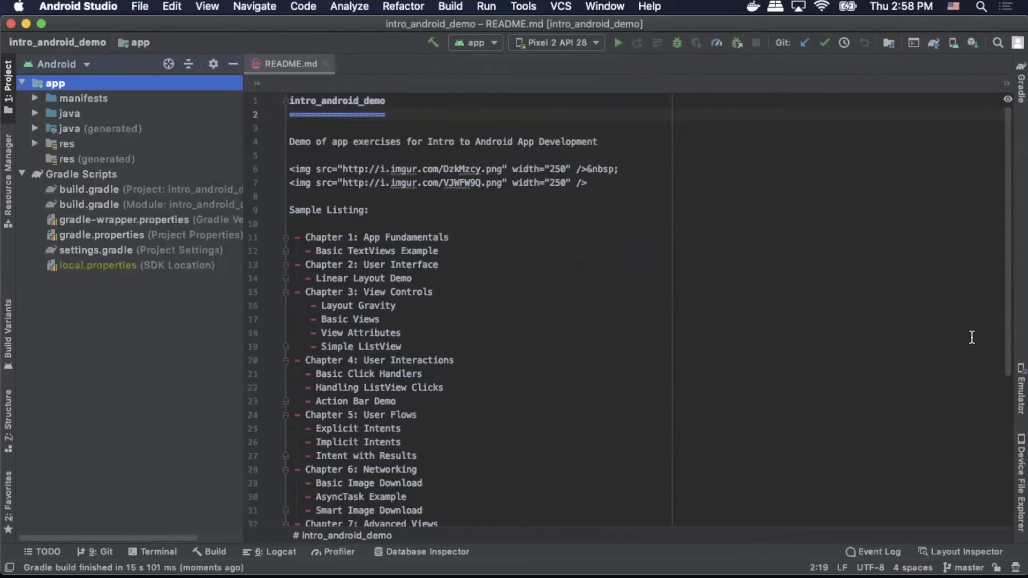
pyautogui.moveTo(617, 95)
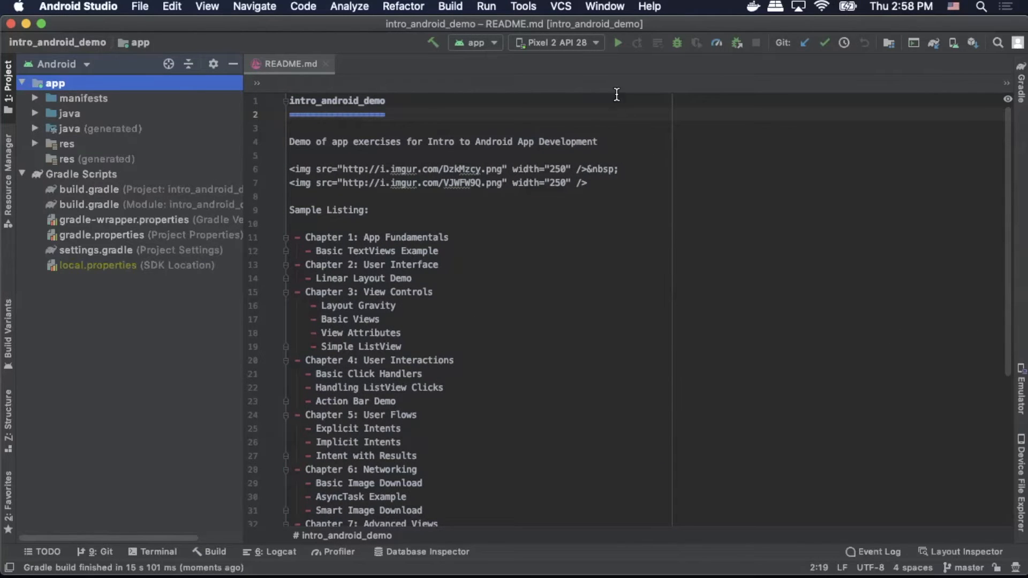
pyautogui.click(616, 41)
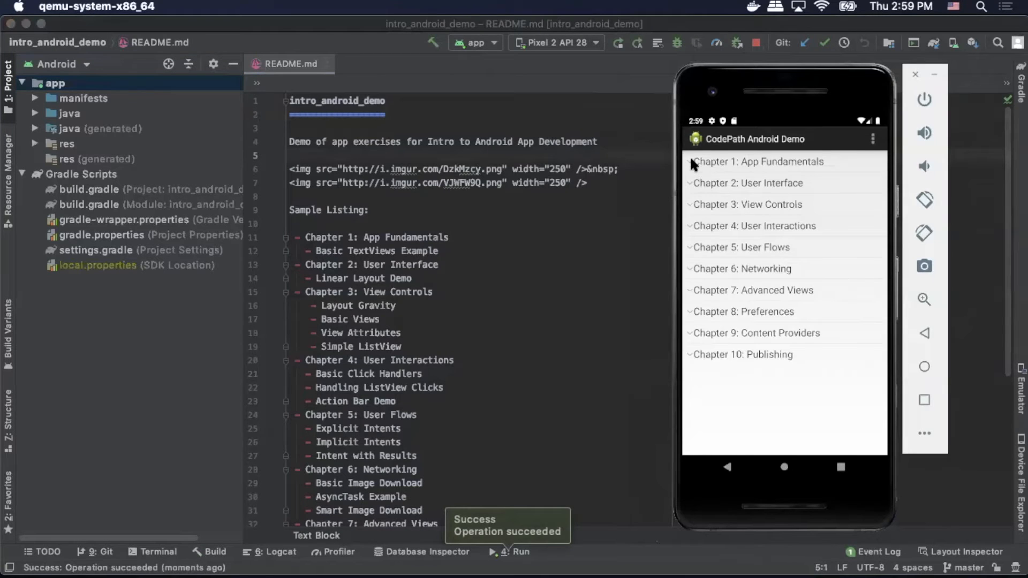
# - Browse Chapter 1 Basic TextView and Chapter 3 Basic Views in the emulator, then choose Settings from the overflow menu
pyautogui.click(757, 162)
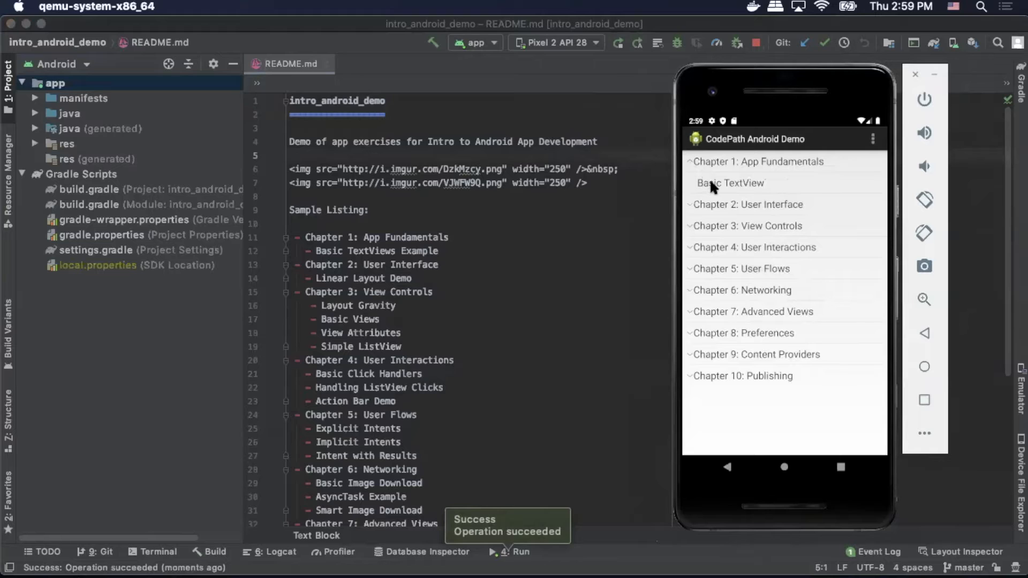
pyautogui.click(731, 183)
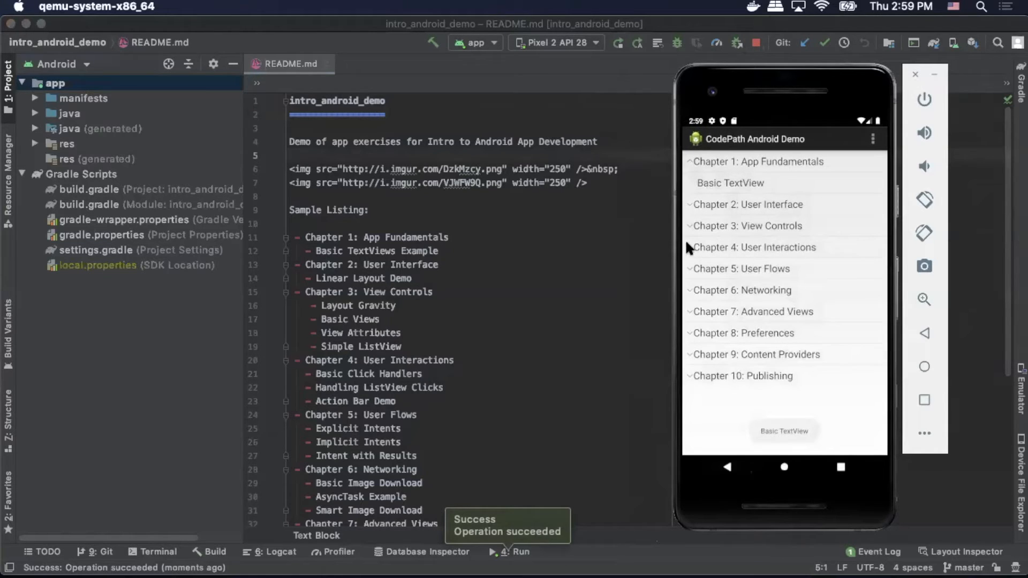
pyautogui.click(748, 226)
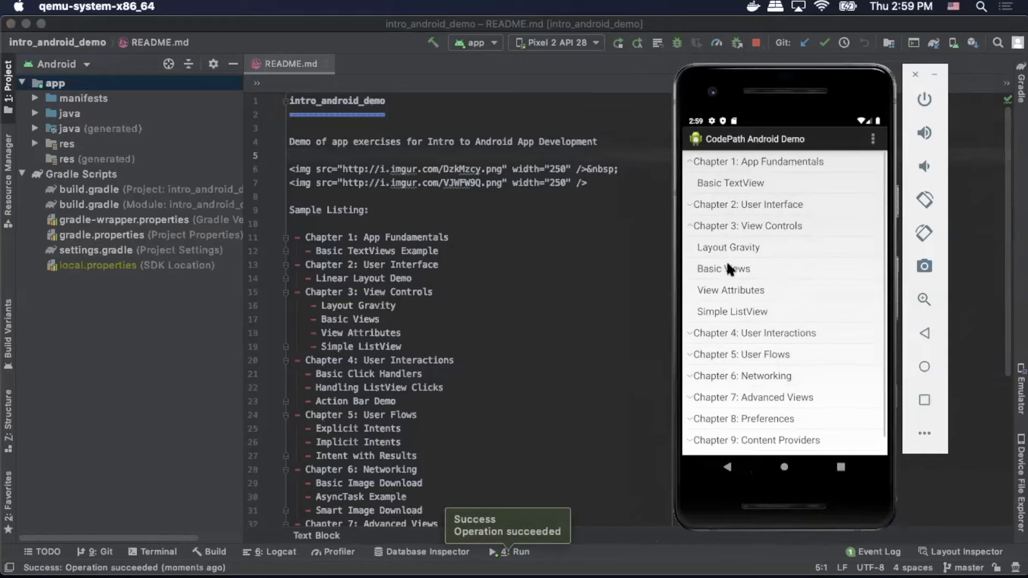
pyautogui.click(723, 269)
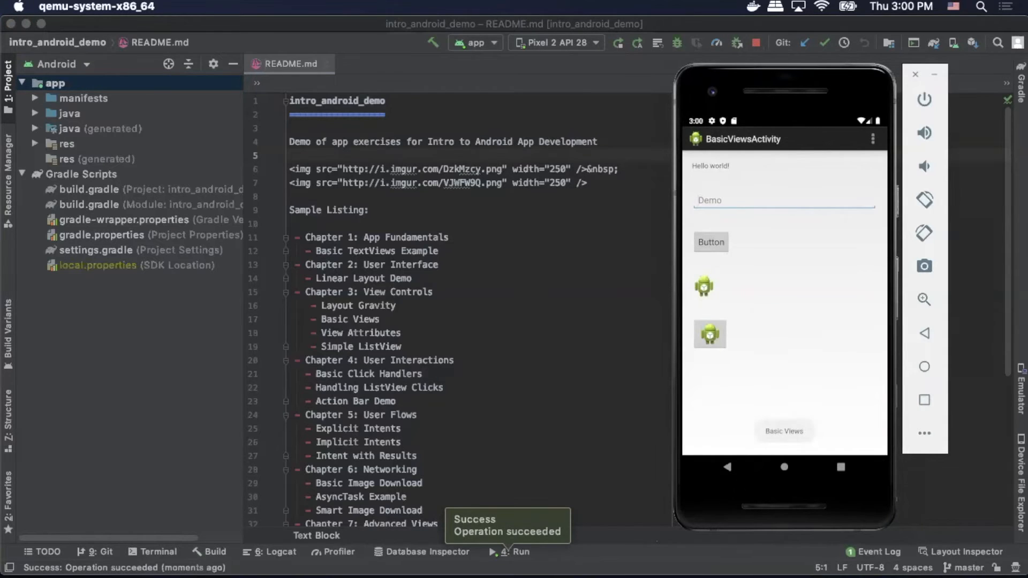
pyautogui.click(873, 138)
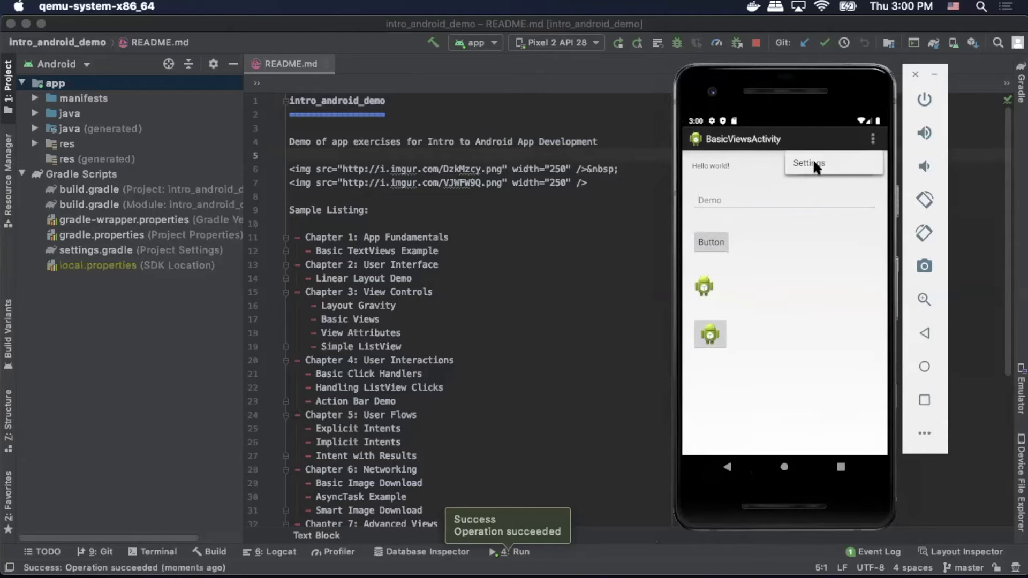
pyautogui.click(808, 163)
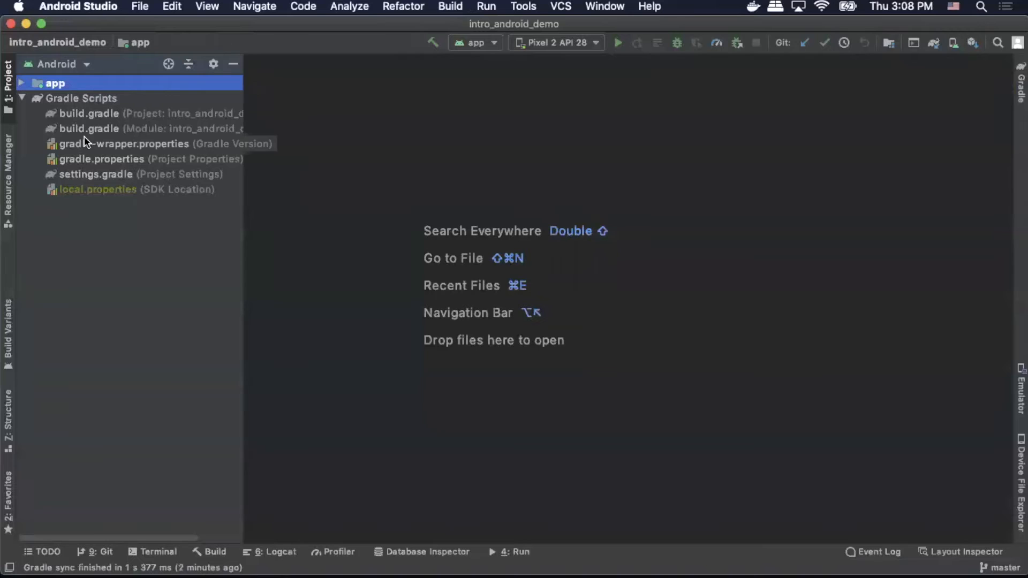
# - In app/build.gradle, locate the androidTestImplementation line and duplicate it for new entries
pyautogui.doubleClick(88, 129)
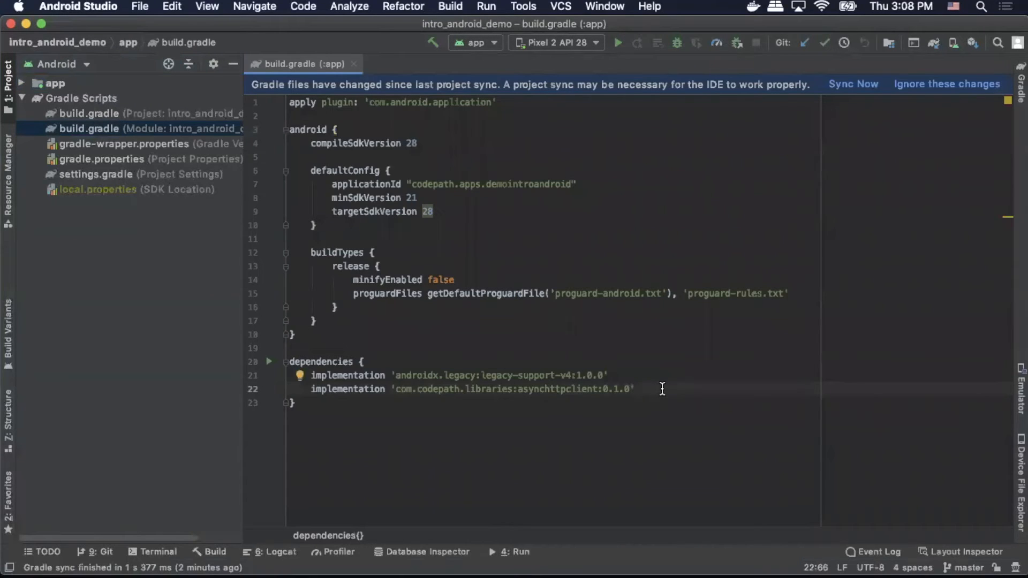
pyautogui.write('and')
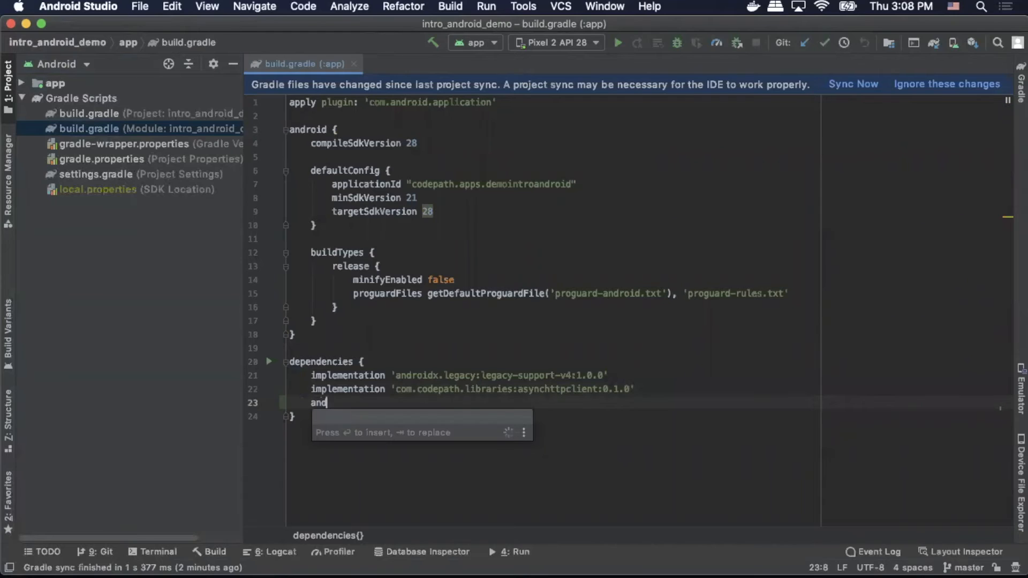
pyautogui.write('androidTestImplementation(')
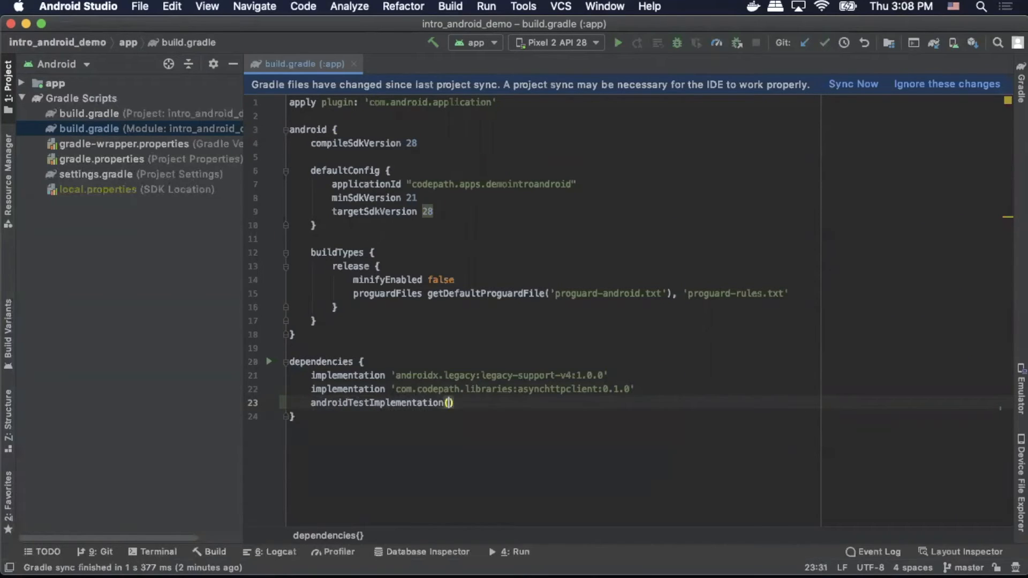
pyautogui.press('Backspace')
pyautogui.write(" ''")
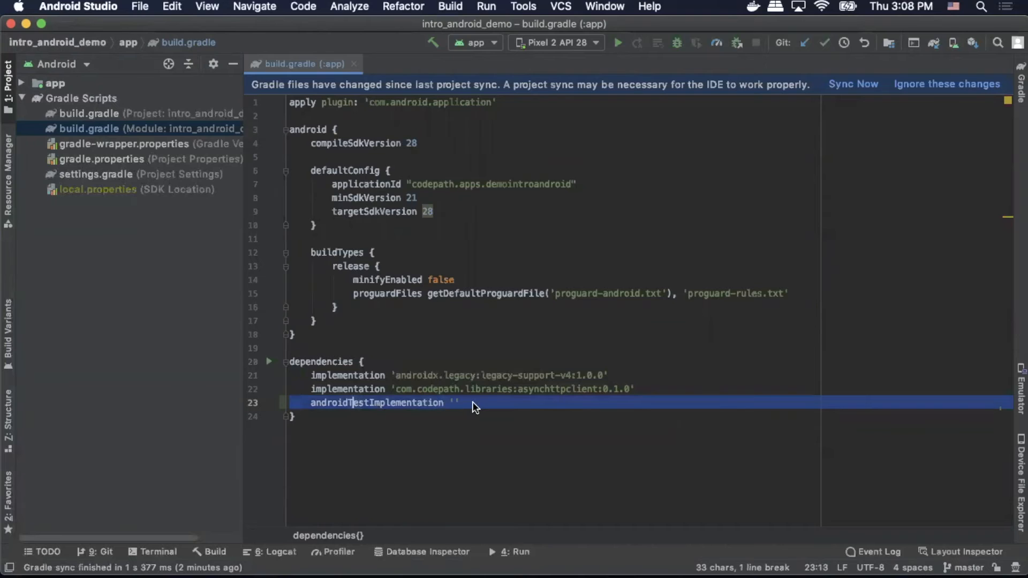
pyautogui.press('enter')
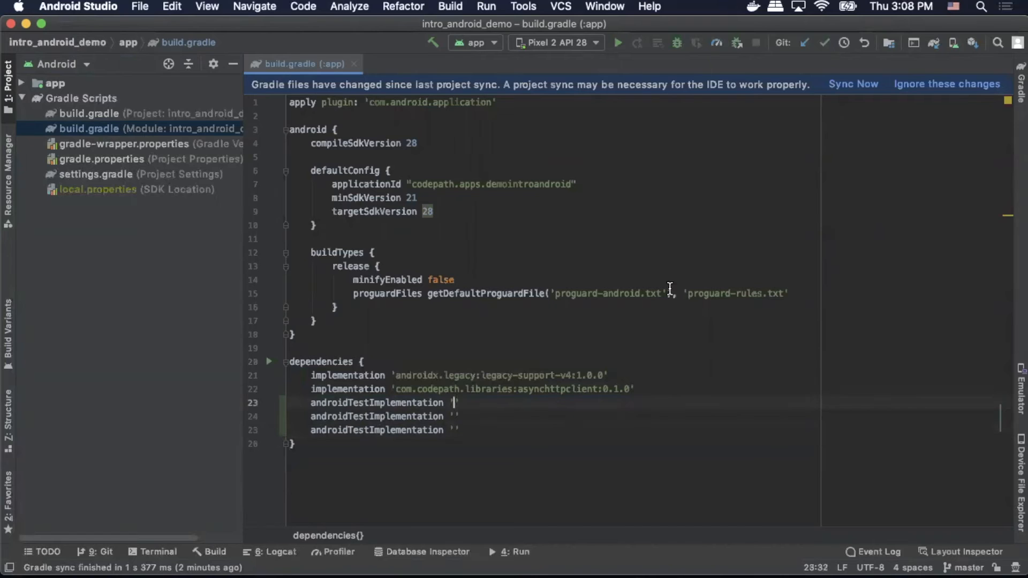
# - Add androidTestImplementation for androidx.test.espresso:espresso-core:3.1.0
pyautogui.write('android')
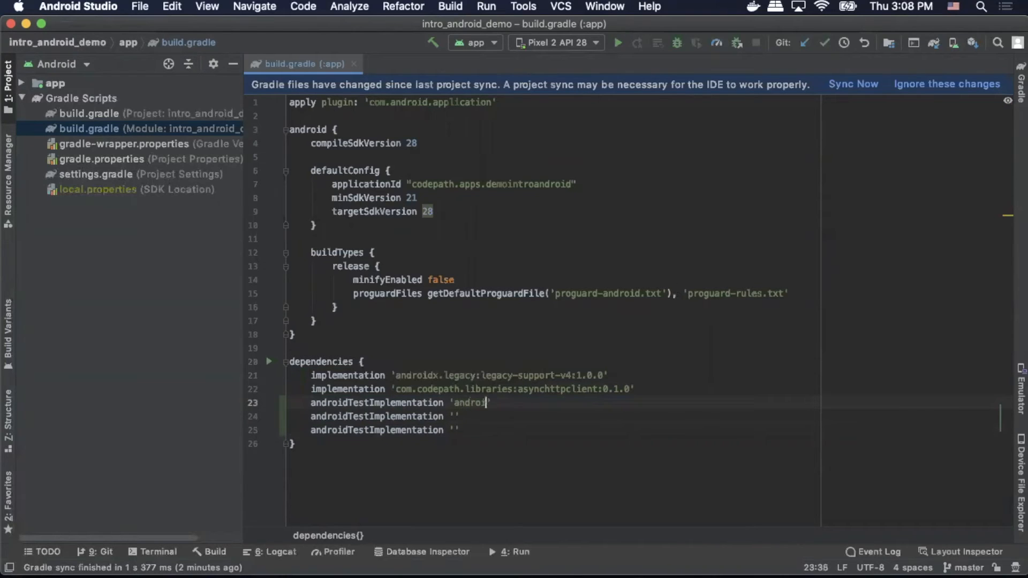
pyautogui.write('dx.test.')
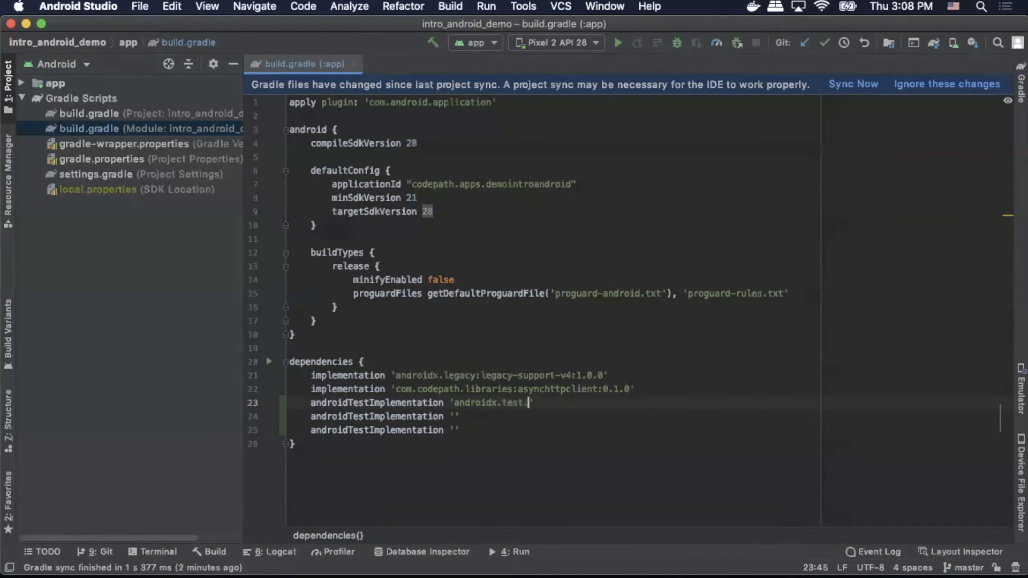
pyautogui.write('.esp')
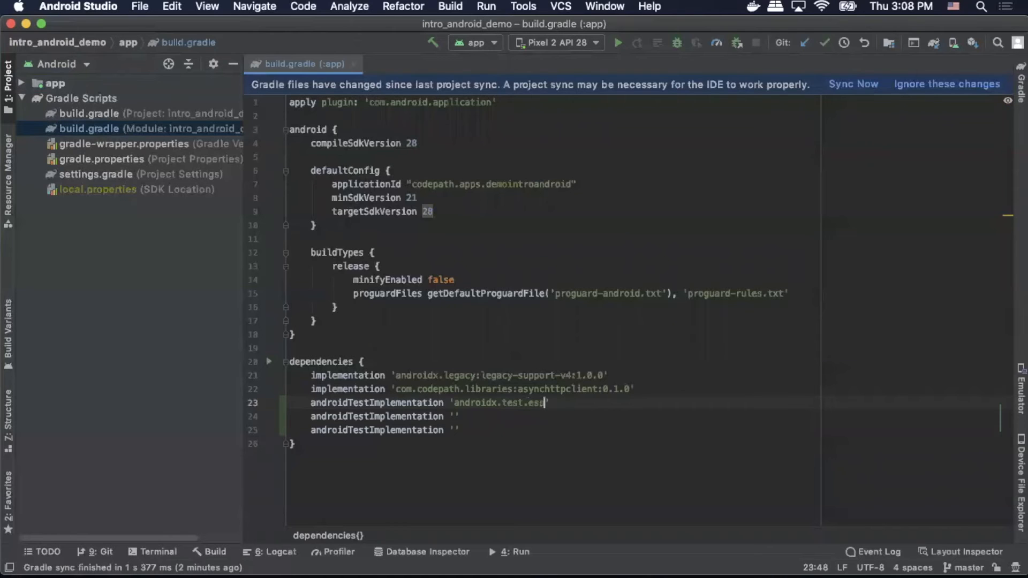
pyautogui.write('presso')
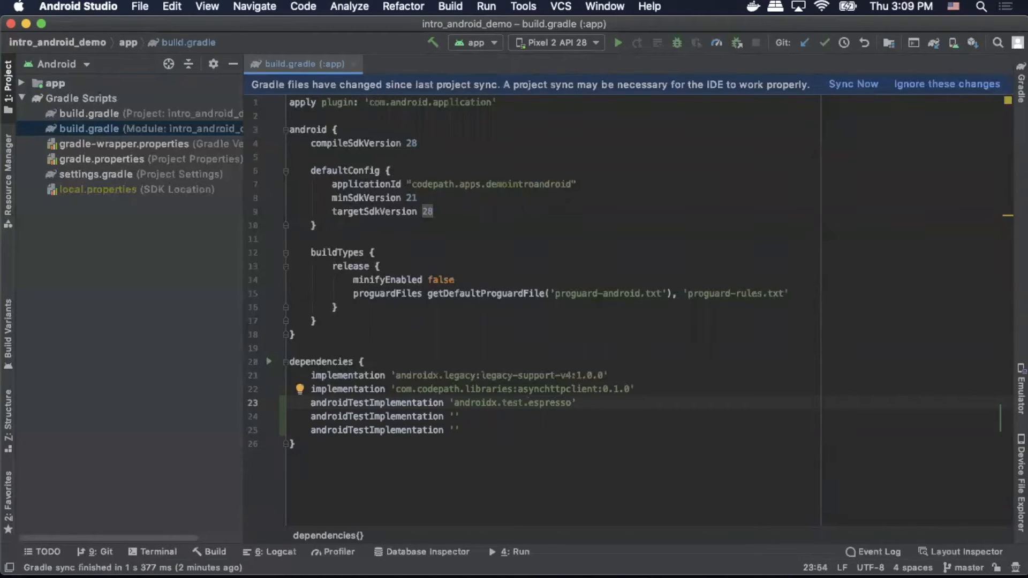
pyautogui.write('e')
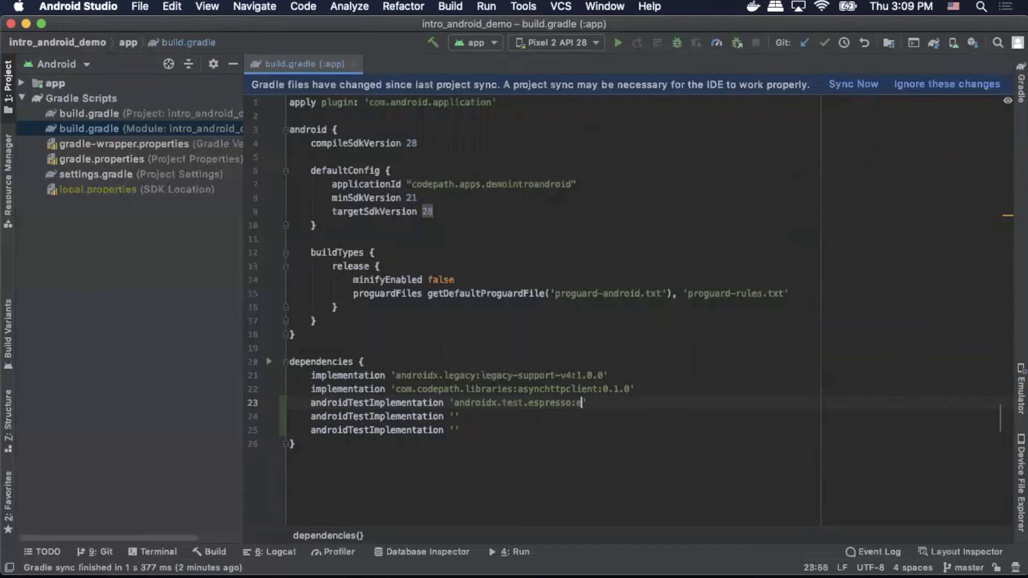
pyautogui.write("spresso'")
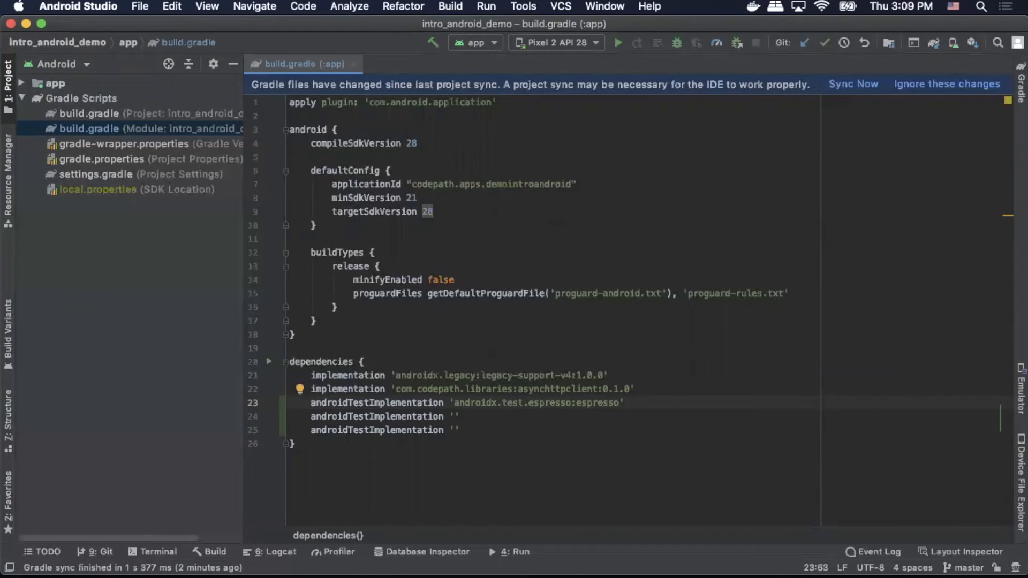
pyautogui.write('-core')
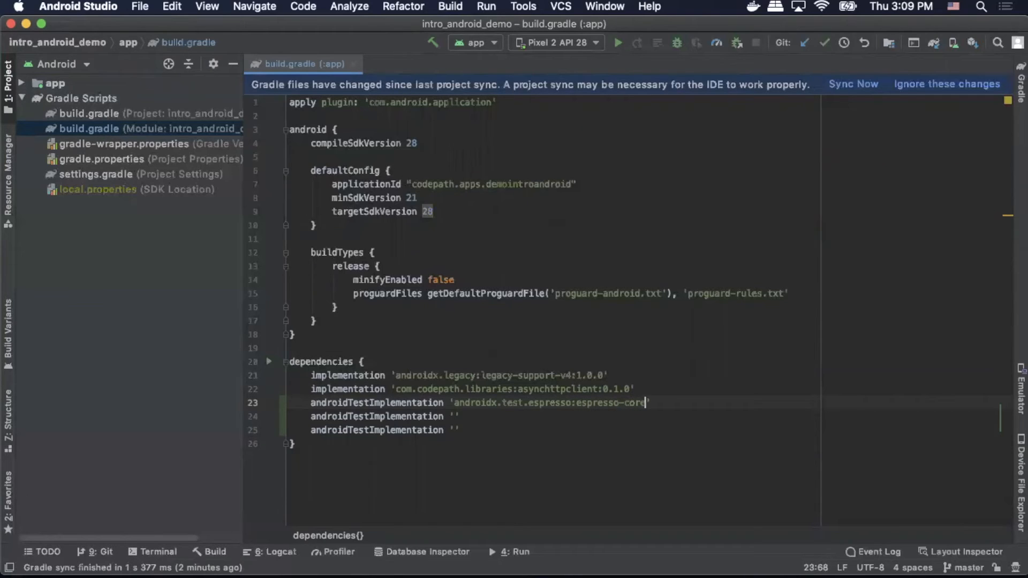
pyautogui.write(':')
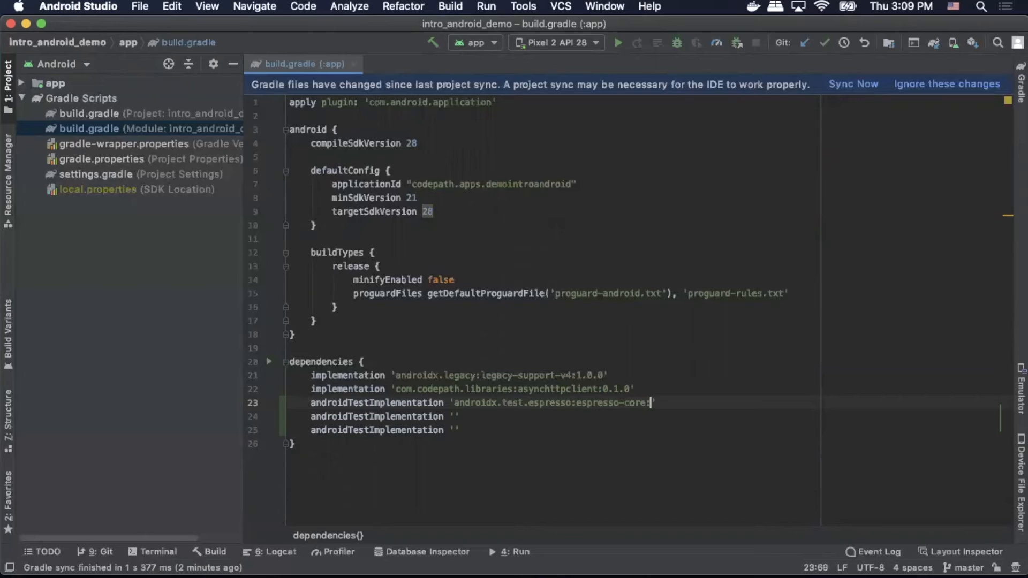
pyautogui.write(':3.1.')
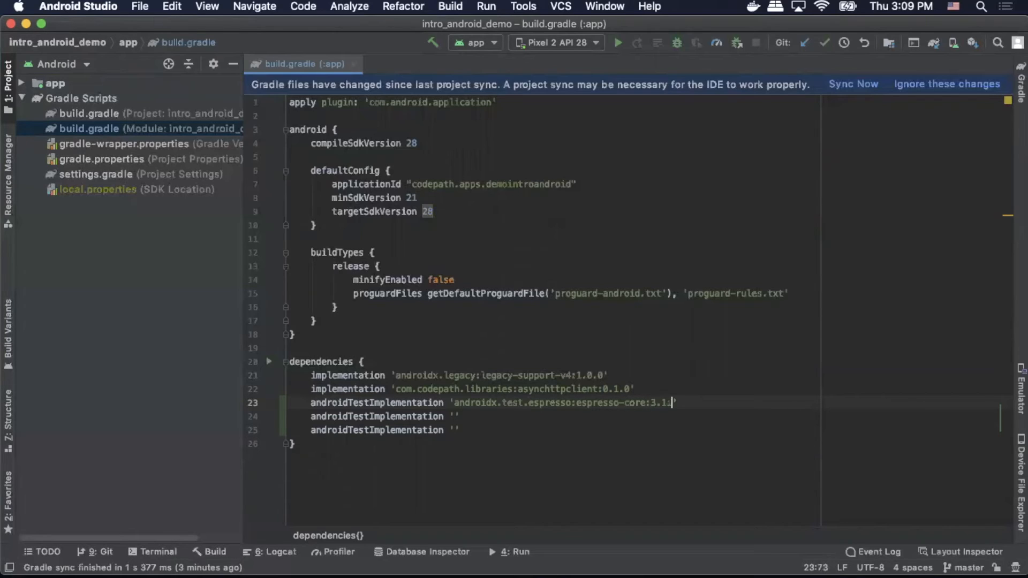
pyautogui.write('0')
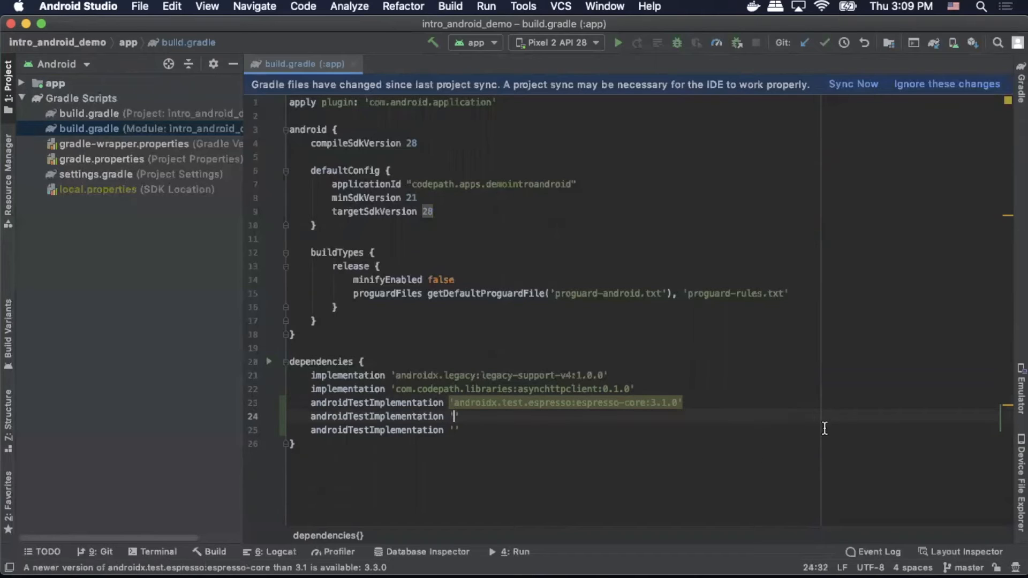
# - Add androidTestImplementation entries for androidx.test:runner:1.1.0 and androidx.test:rules:1.1.0
pyautogui.write('android')
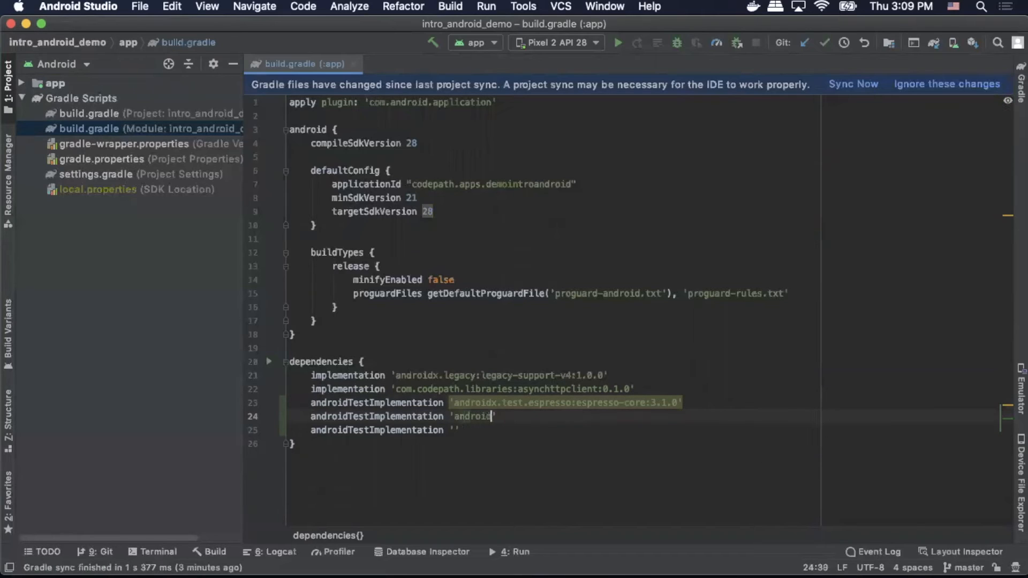
pyautogui.write('x.test')
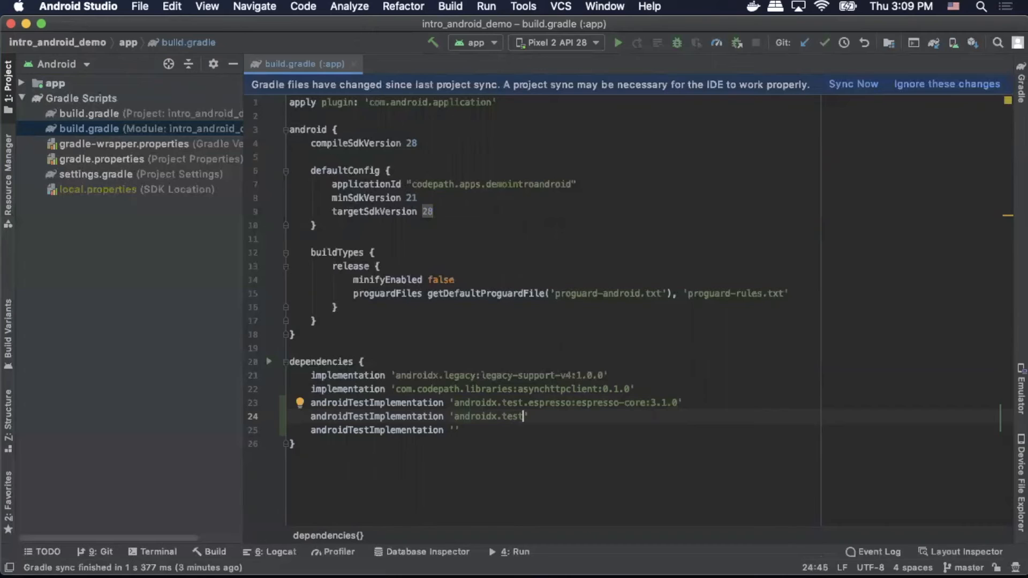
pyautogui.write(':runner')
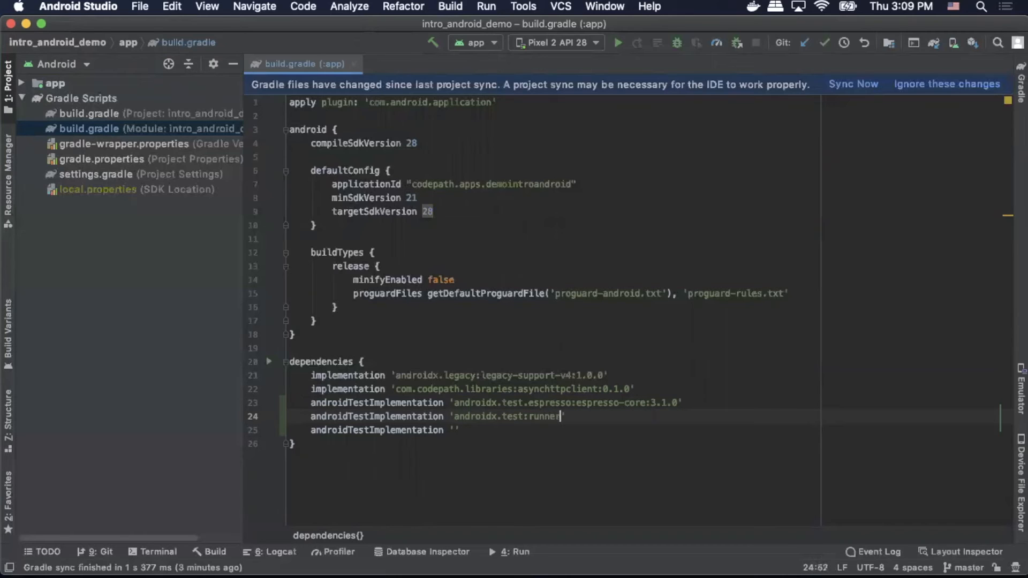
pyautogui.write(':1.1')
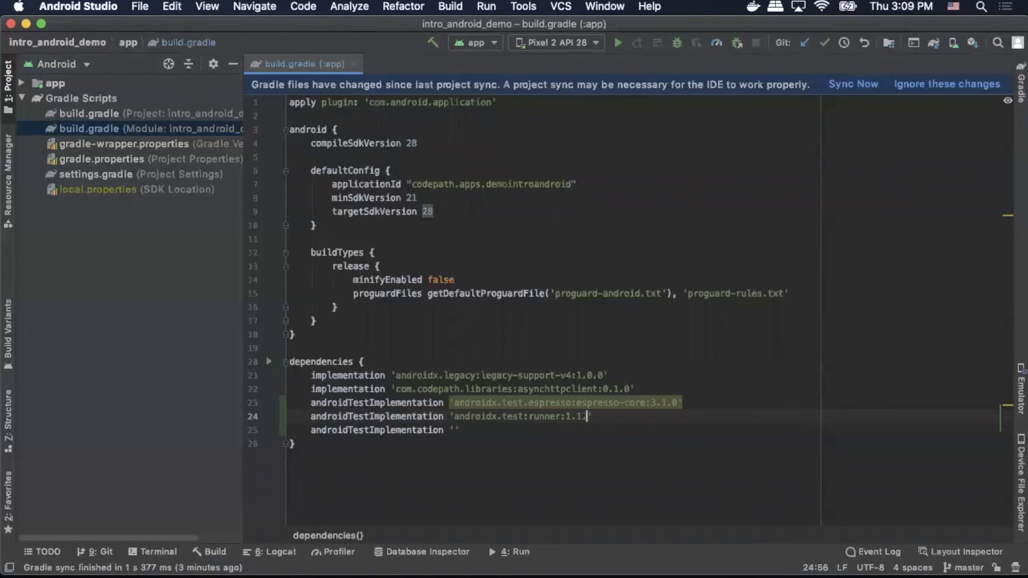
pyautogui.write('0')
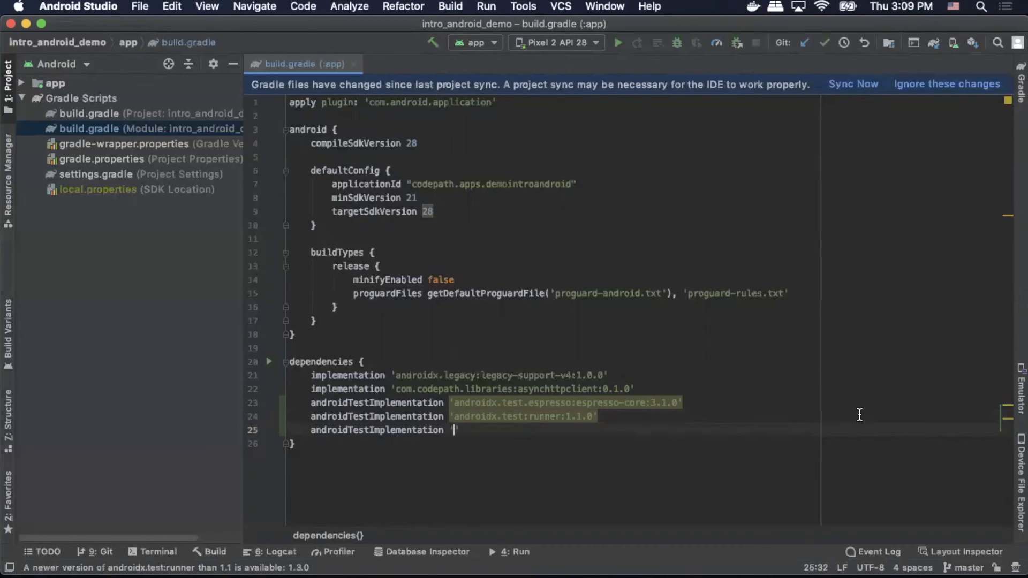
pyautogui.write('androidx')
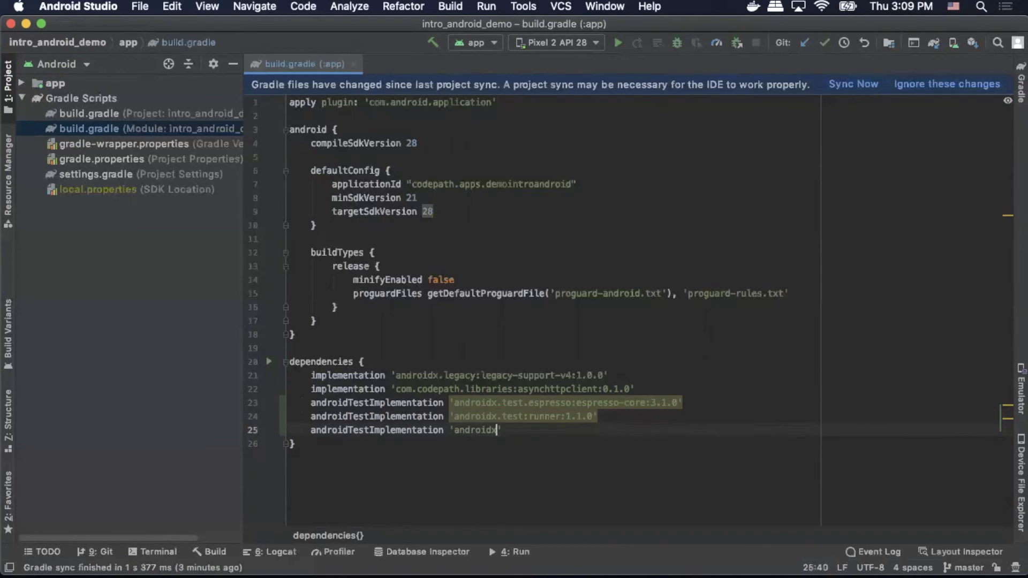
pyautogui.write('.test')
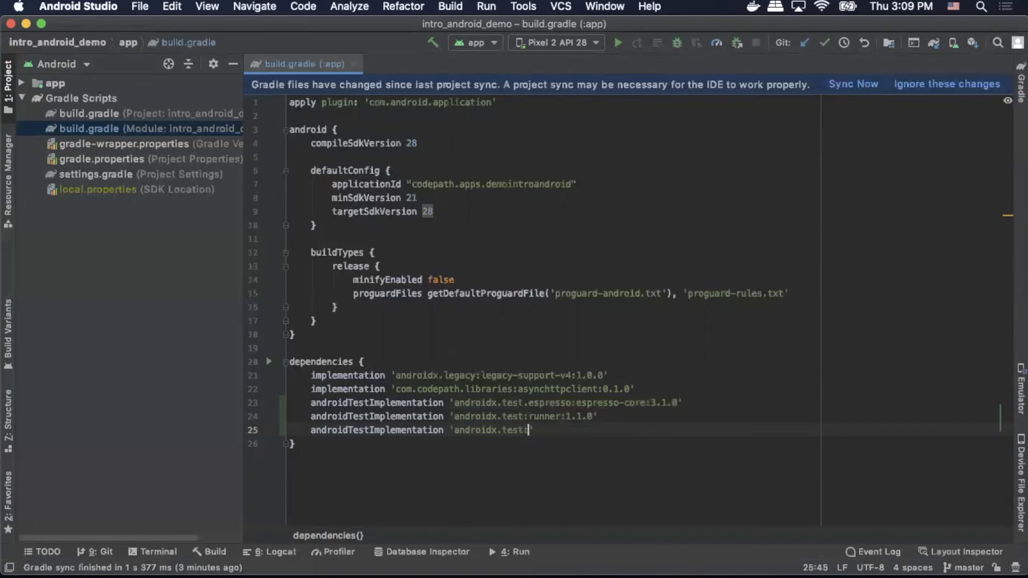
pyautogui.write(':rules')
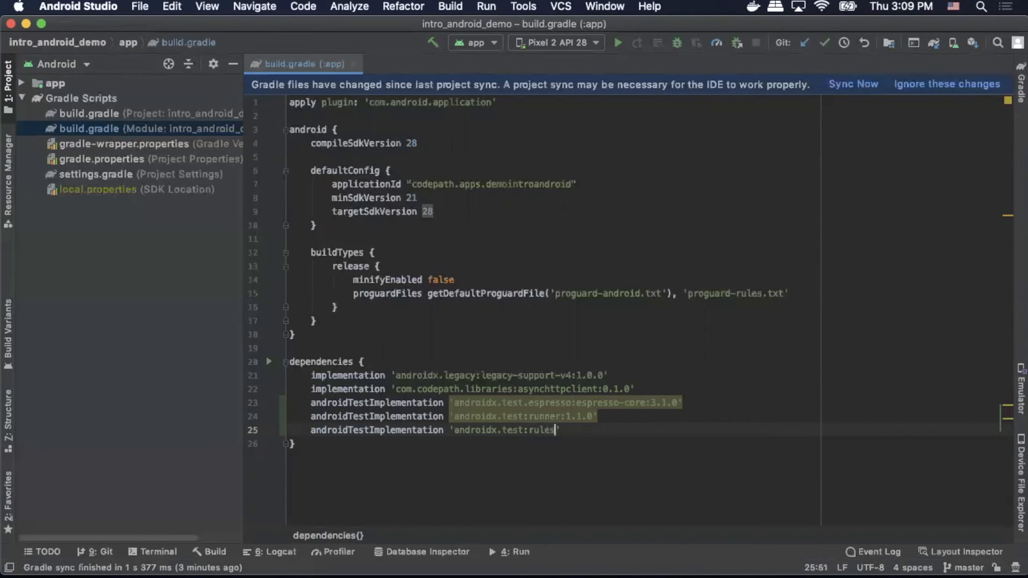
pyautogui.write(':')
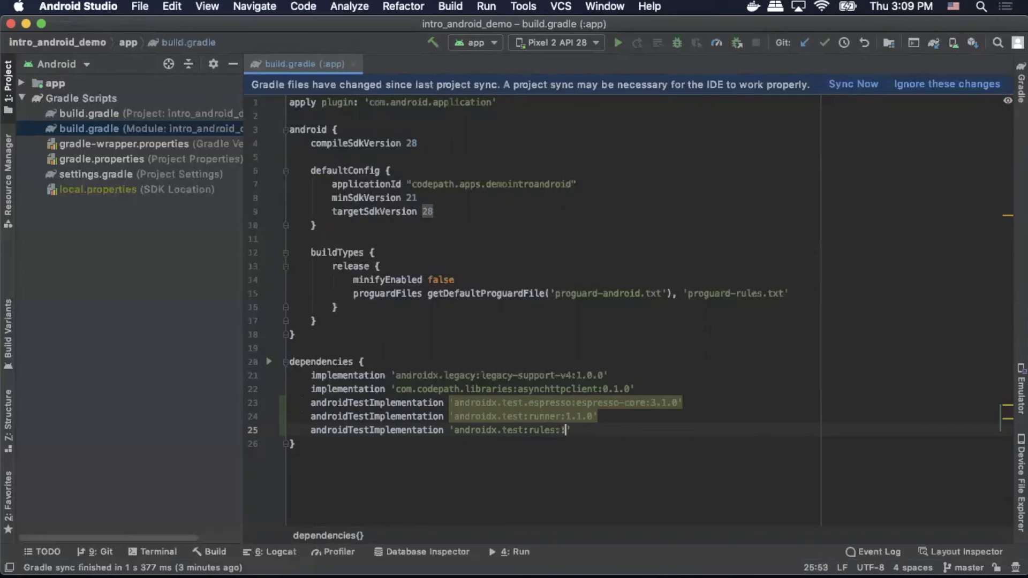
pyautogui.write('1.1.0')
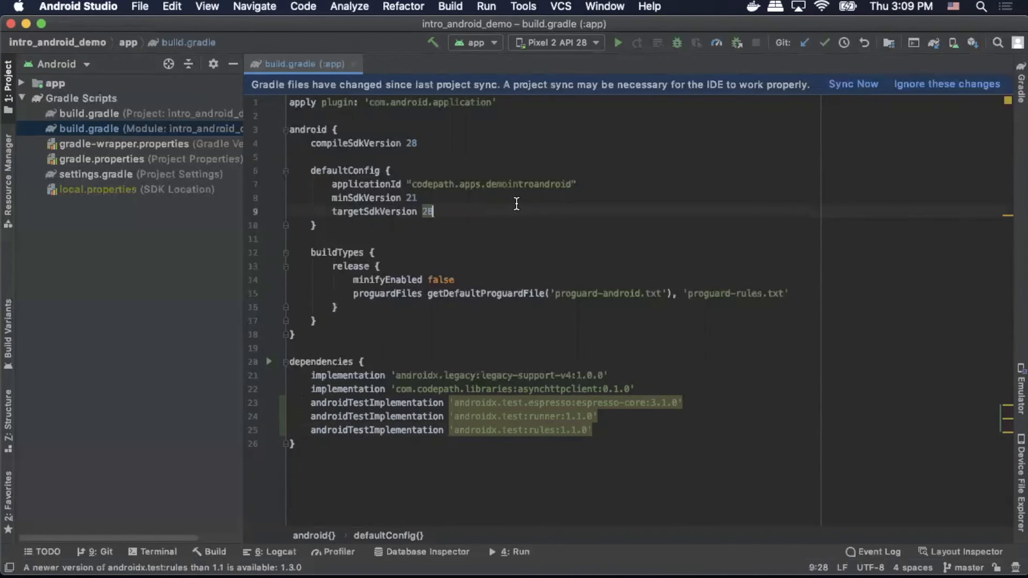
# - Add testInstrumentationRunner "androidx.test.runner.AndroidJUnitRunner" inside defaultConfig
pyautogui.press('enter')
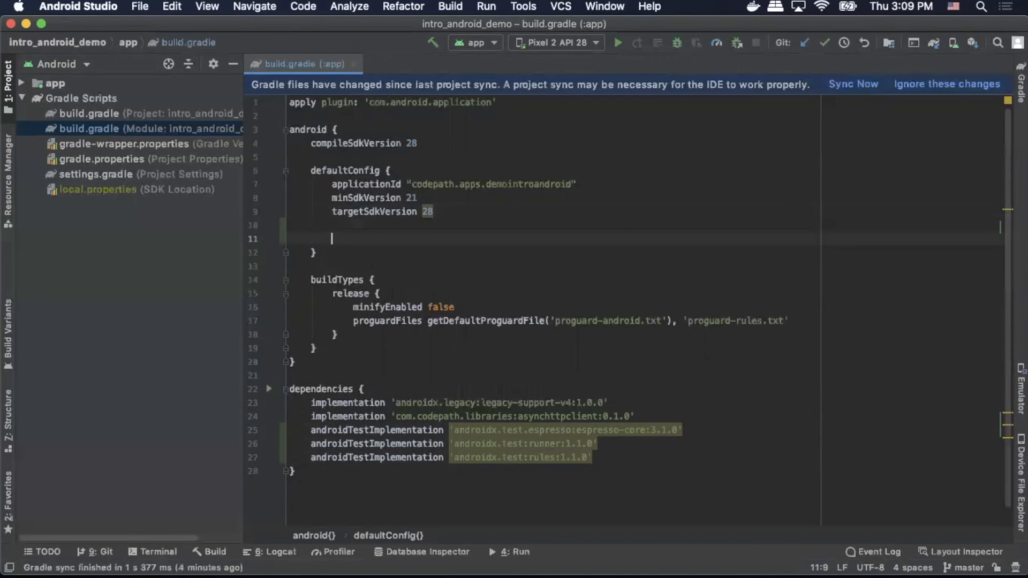
pyautogui.write('testIns')
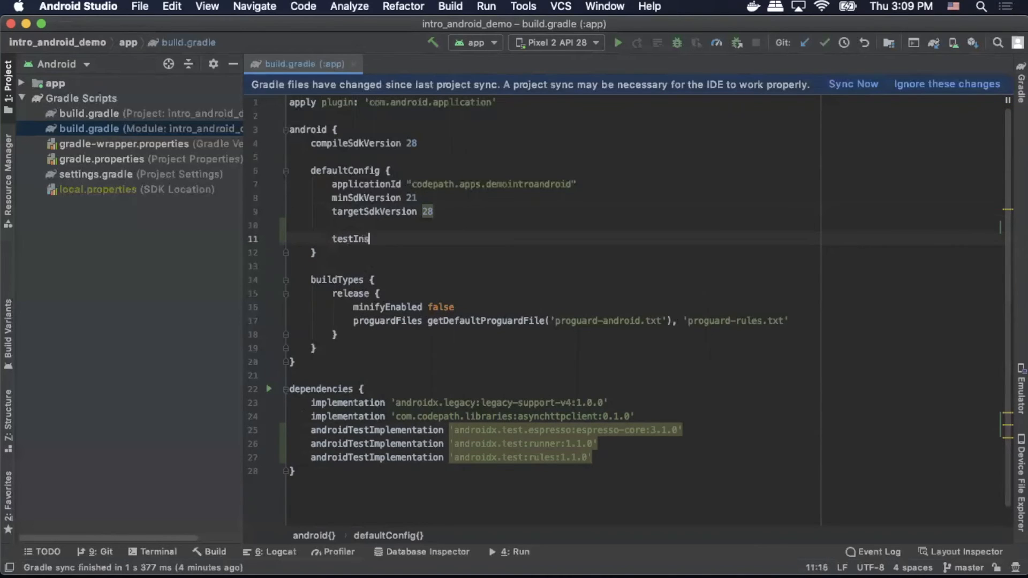
pyautogui.write('trumentation')
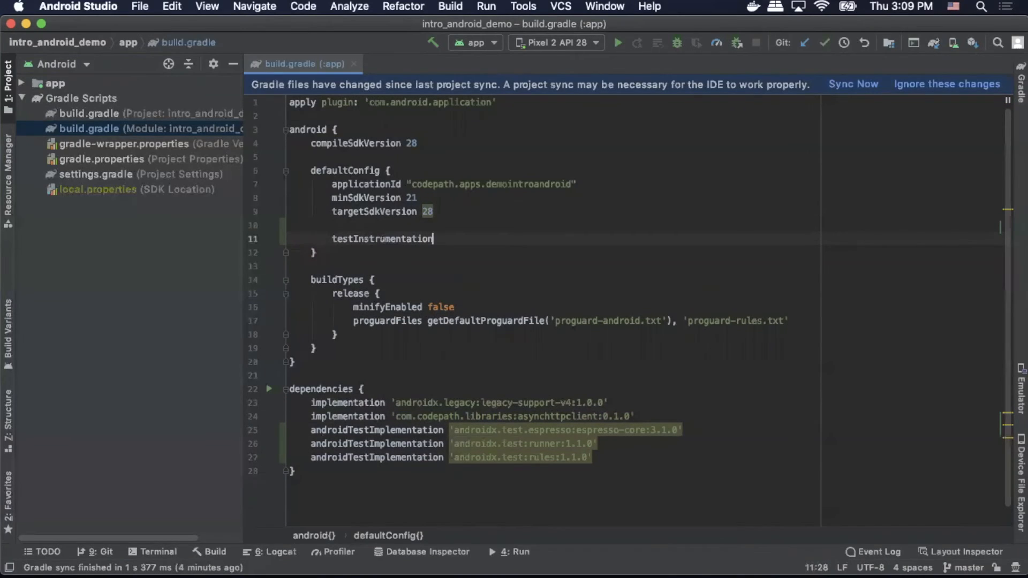
pyautogui.write('Runner ""')
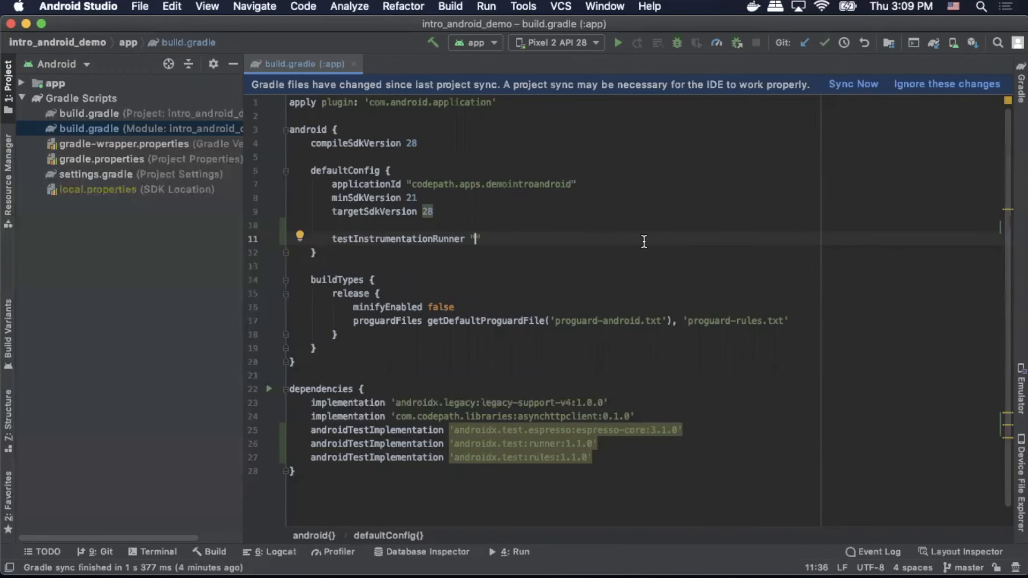
pyautogui.write('androidx.test')
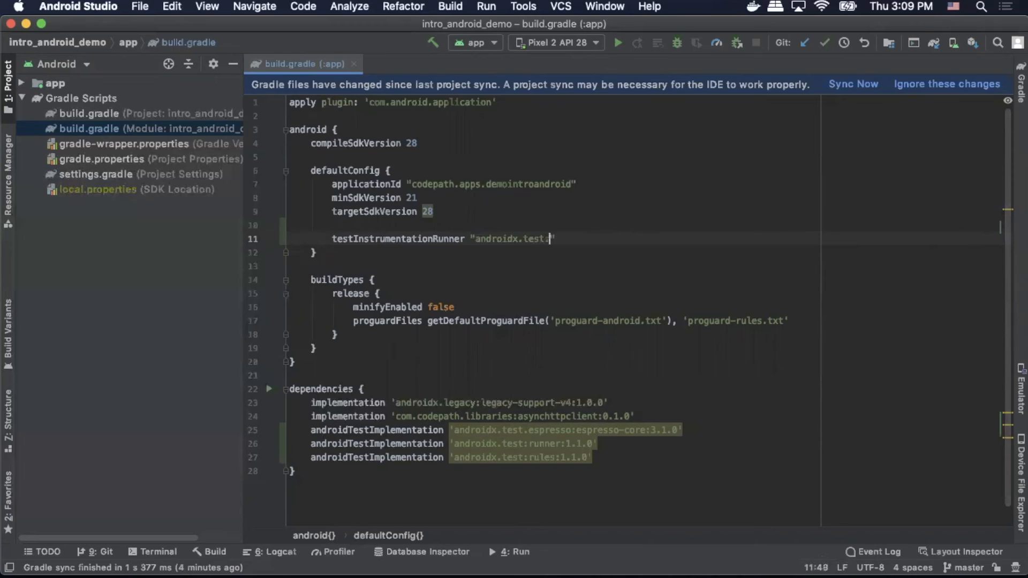
pyautogui.write('.runner')
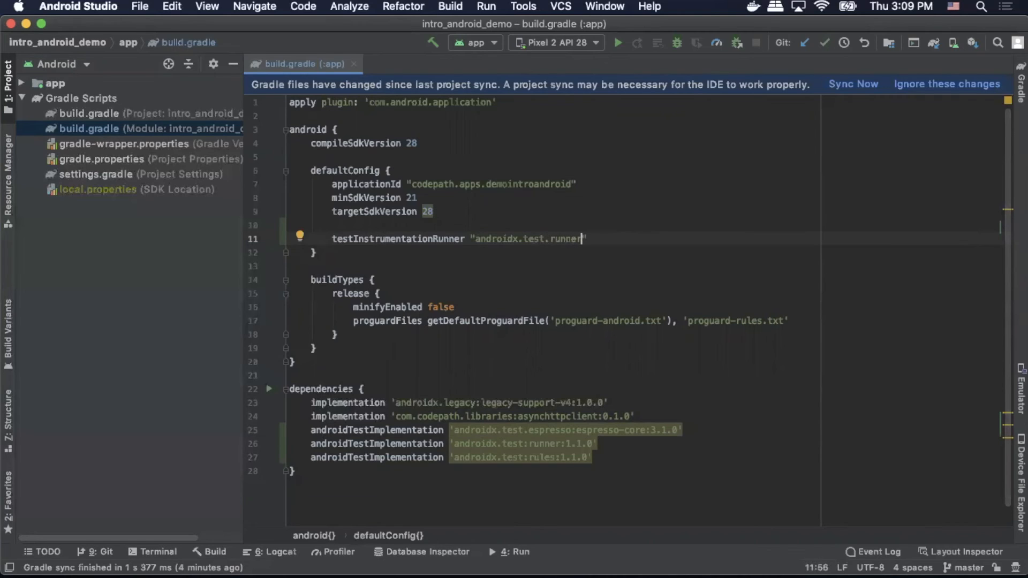
pyautogui.write('Android')
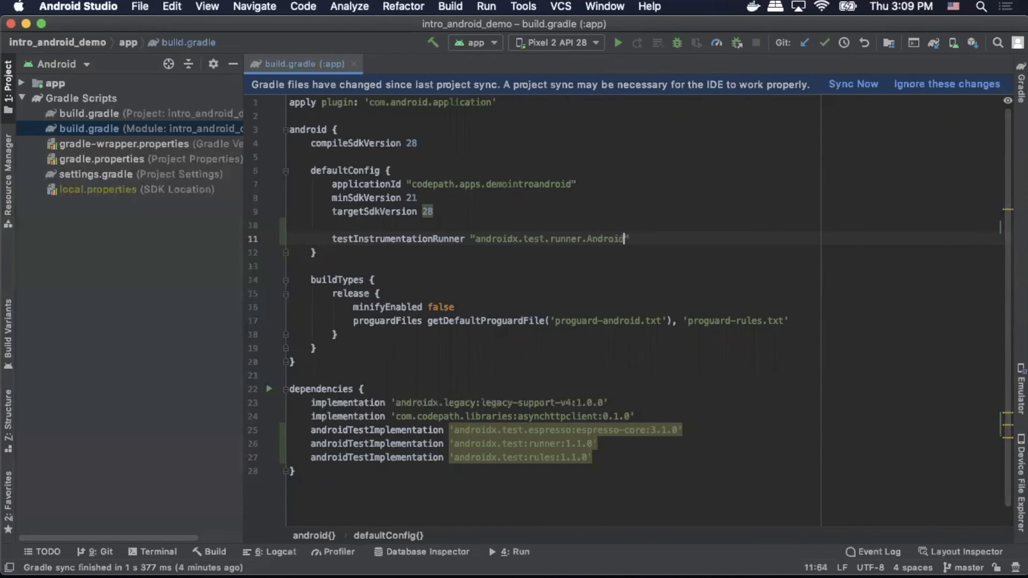
pyautogui.write('JUnitRunner')
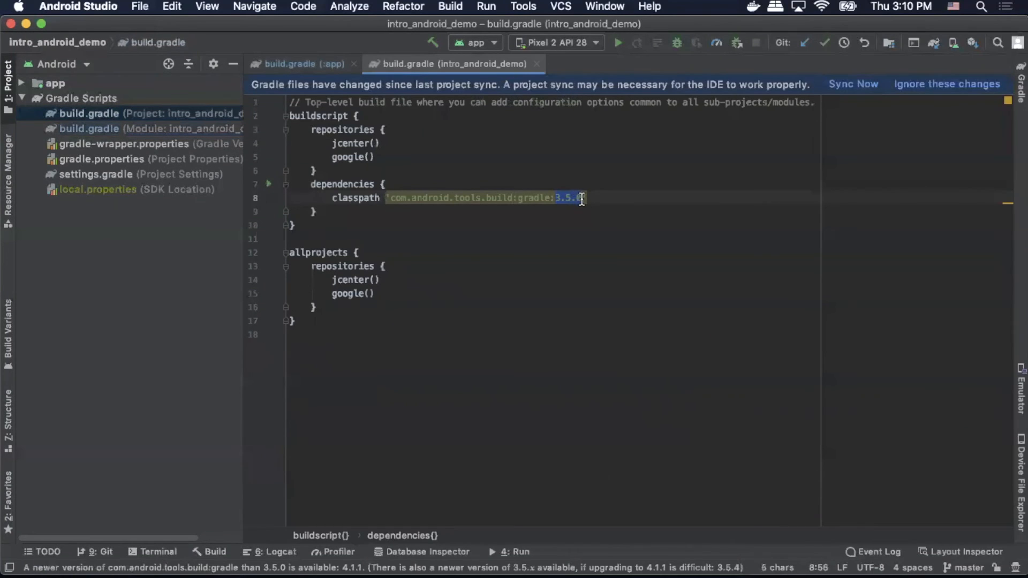
# - Change the Android Gradle plugin classpath version from 3.5.0 to 4.1.1
pyautogui.write('4.1.1')
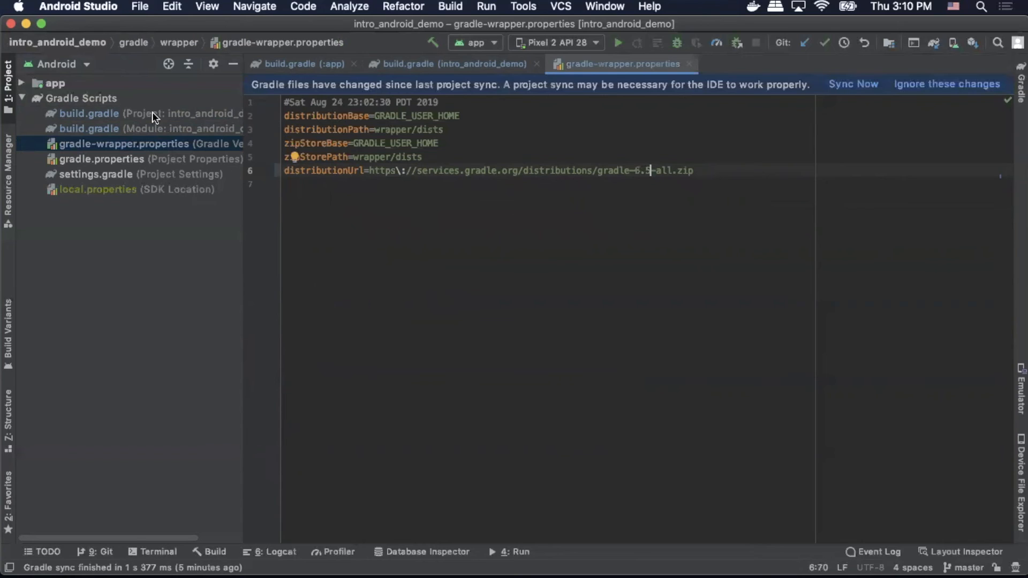
# - Save all build files via File > Save All, triggering the Gradle sync with wrapper 6.5
pyautogui.click(139, 7)
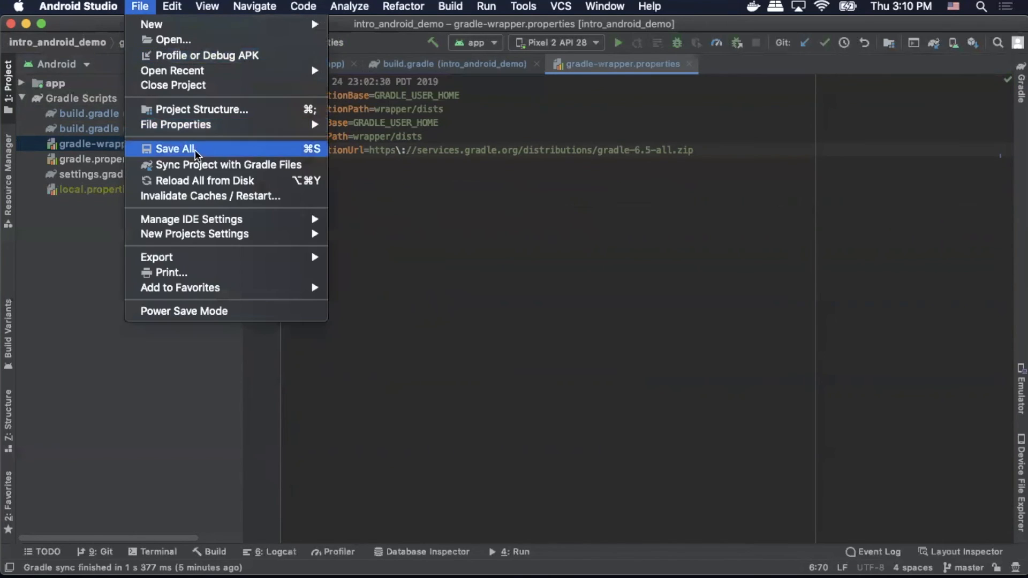
pyautogui.click(175, 149)
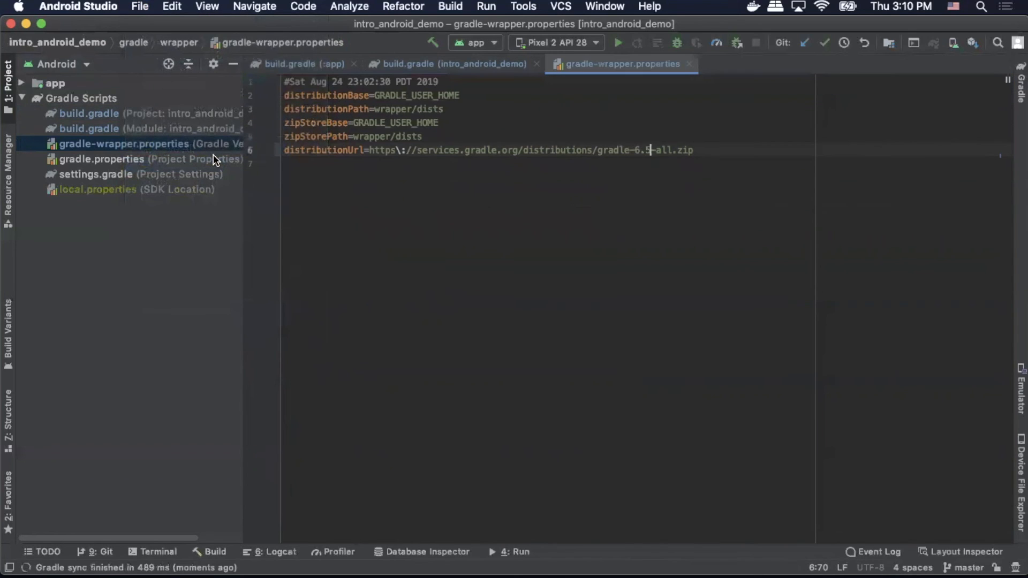